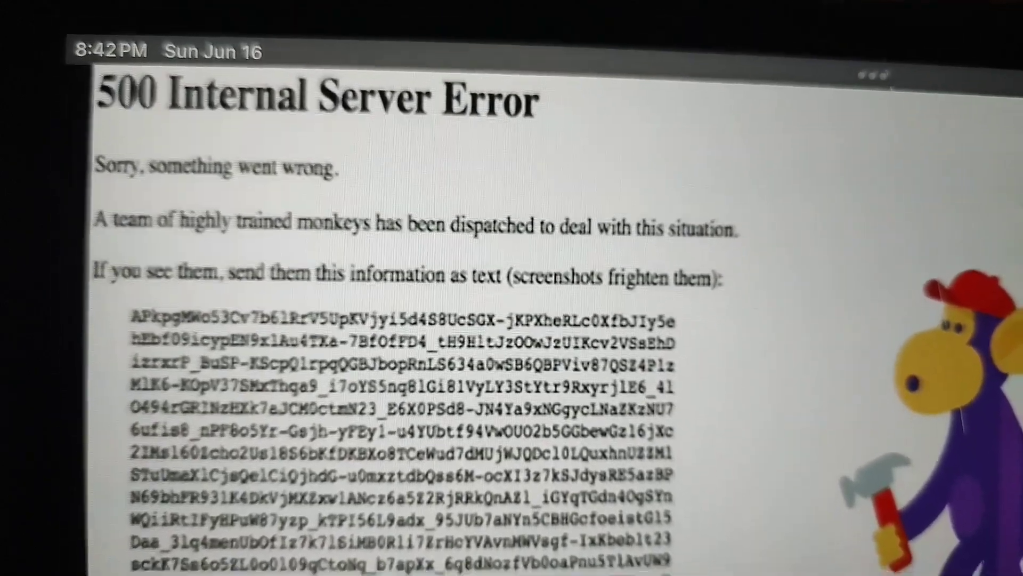
scroll(down, 3)
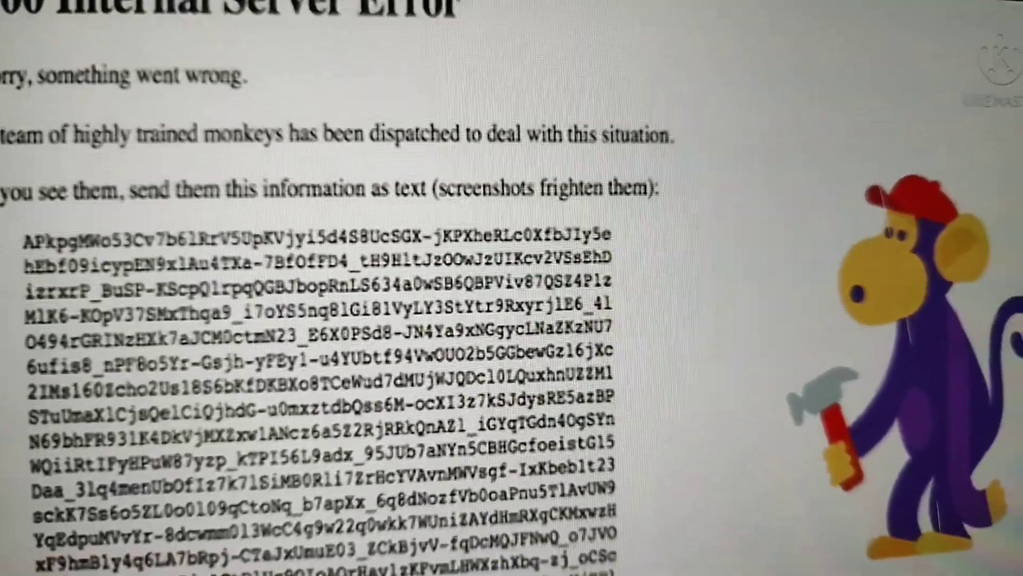
scroll(down, 3)
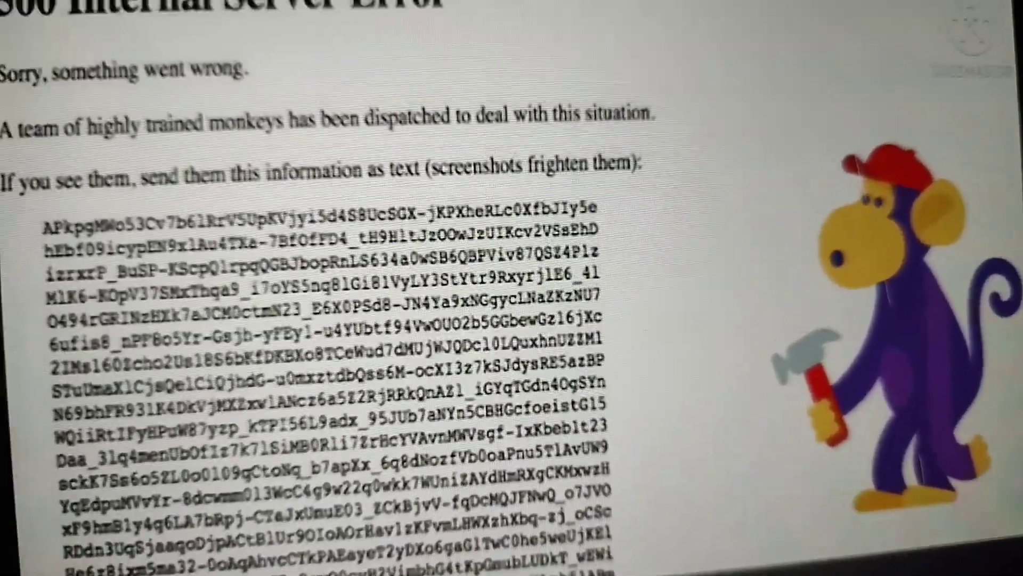
scroll(down, 3)
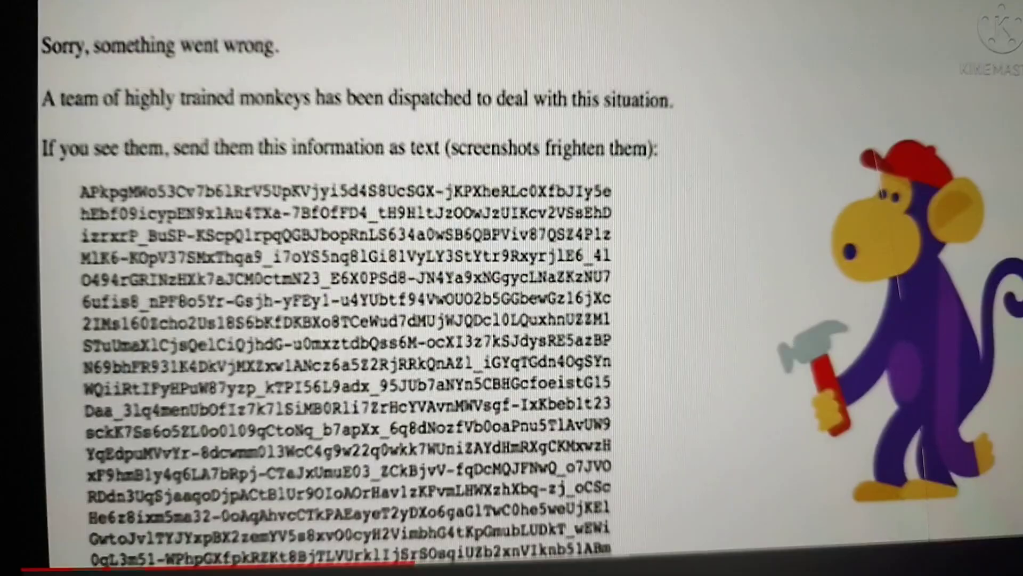
scroll(down, 3)
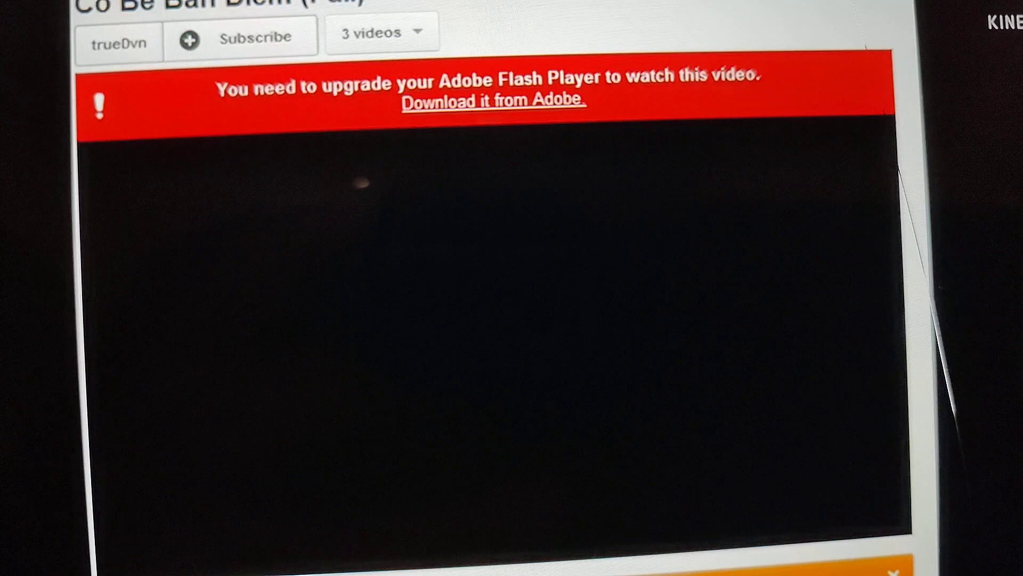
scroll(down, 3)
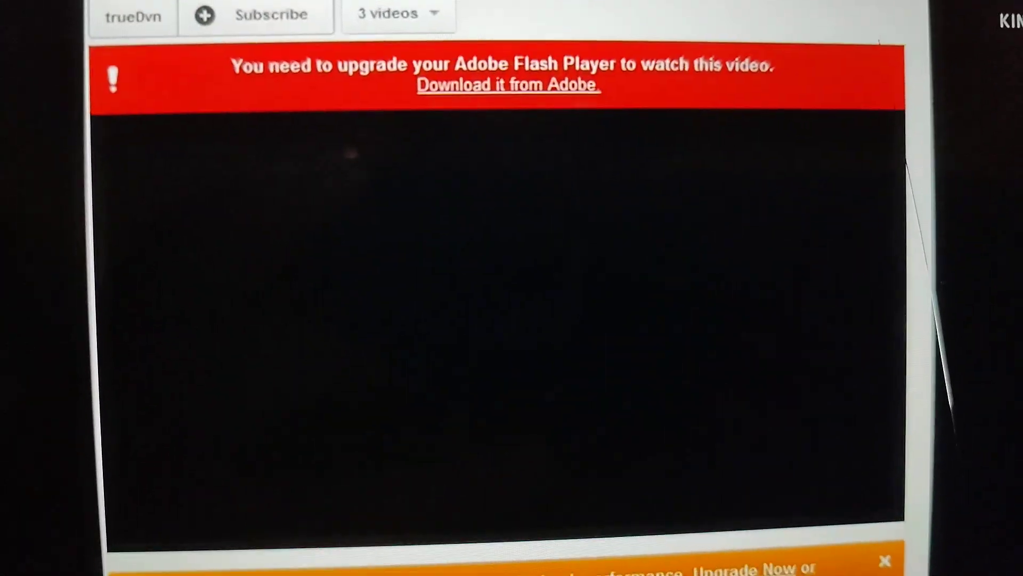